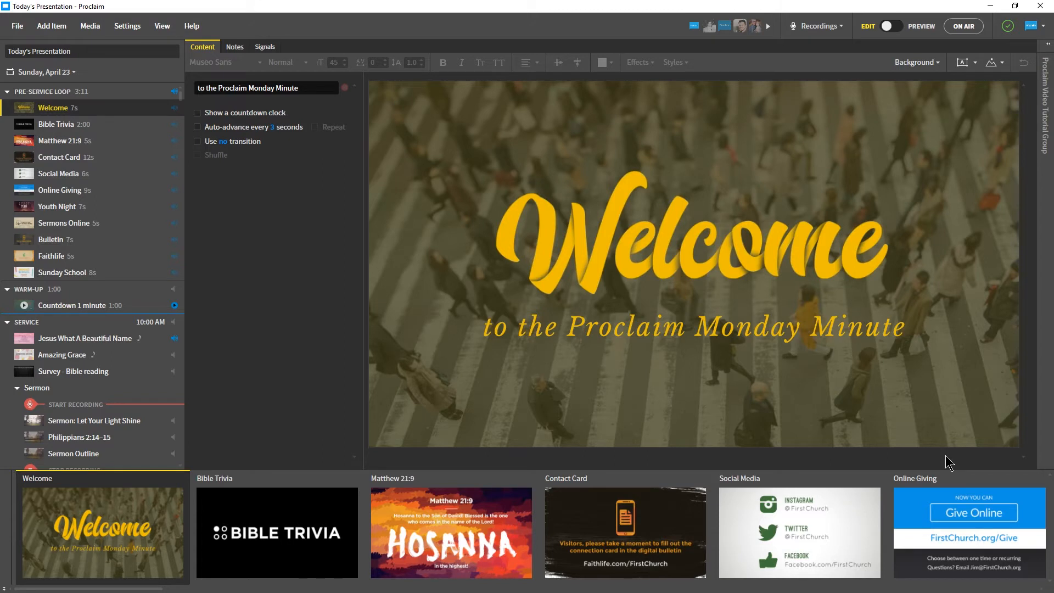
From the account menu, open the group's song usage reports on Faithlife.
click(1037, 26)
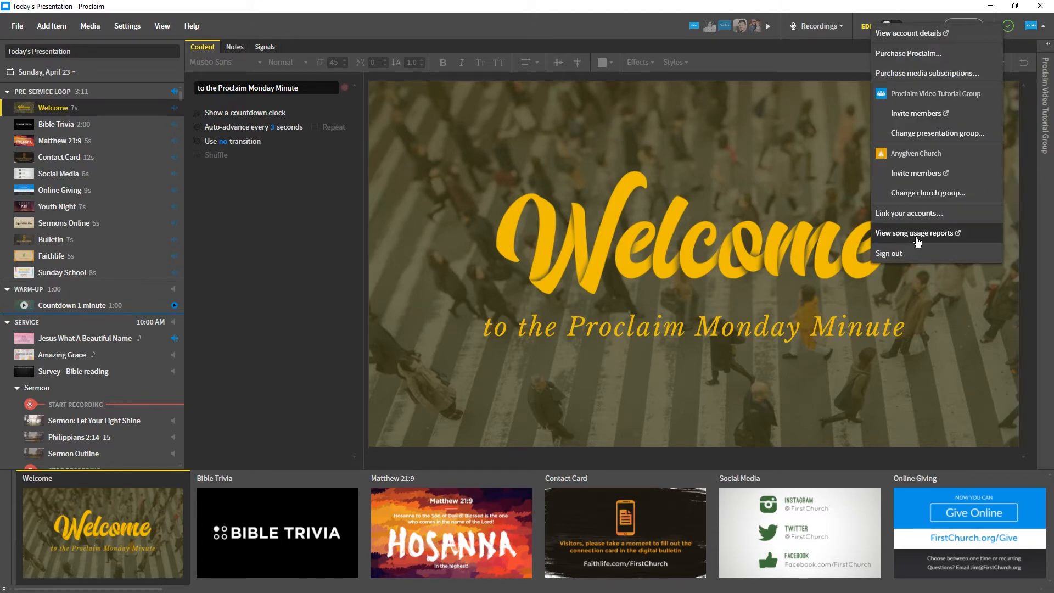
click(914, 233)
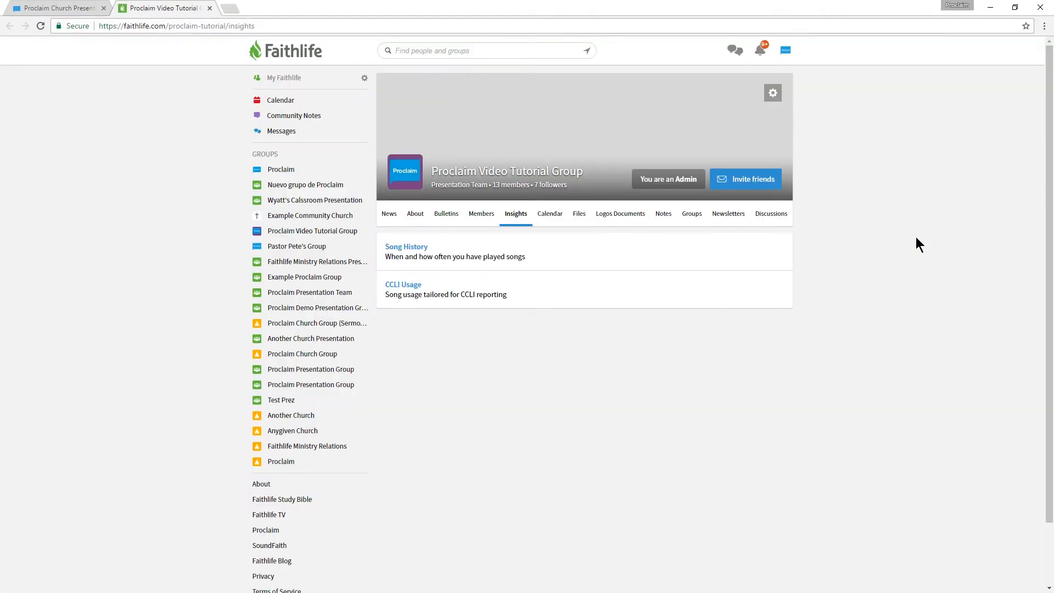
Open the Song History report listing songs used in each dated presentation.
click(407, 246)
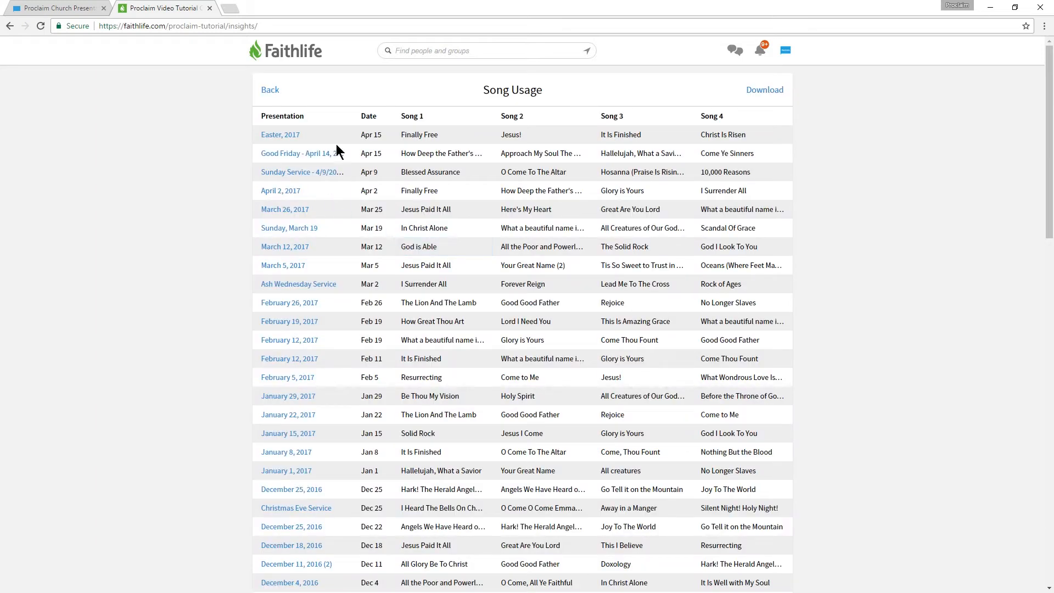
mouse_move(893, 243)
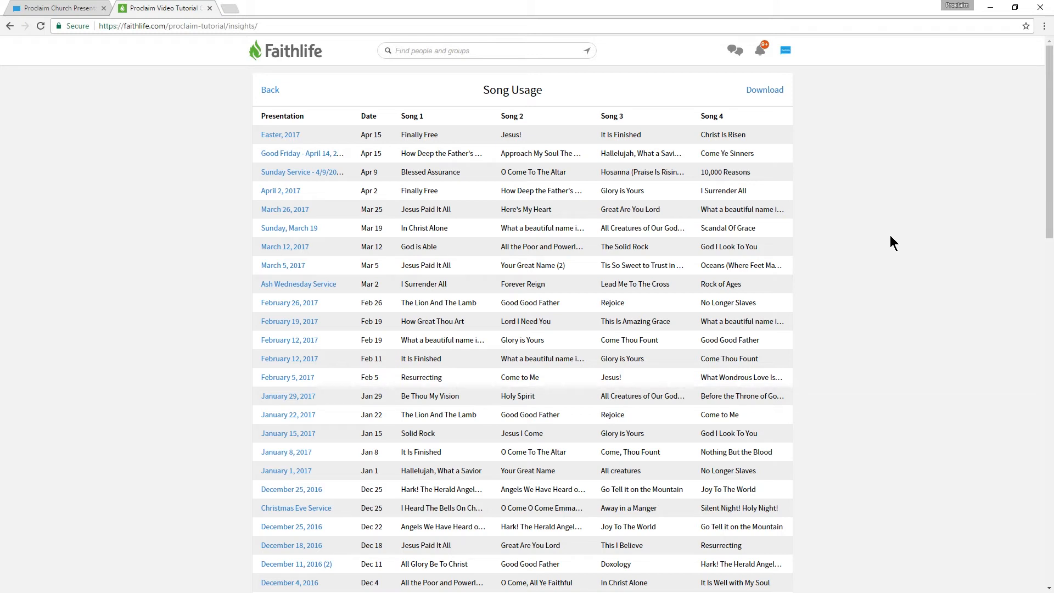
mouse_move(280, 135)
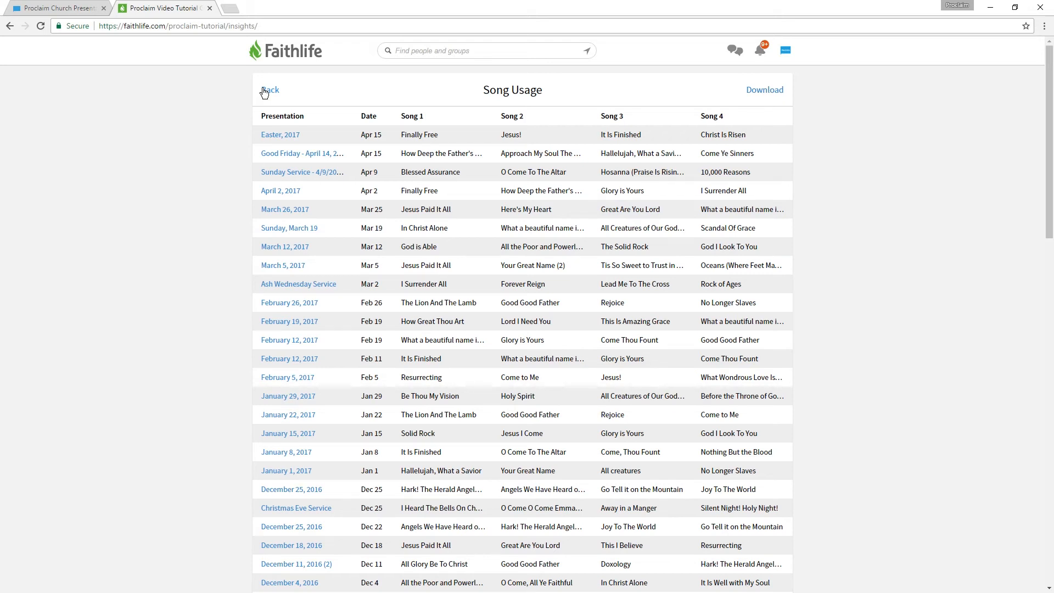
Return to Insights and open the CCLI Usage report with CCLI numbers and digital uses.
click(270, 89)
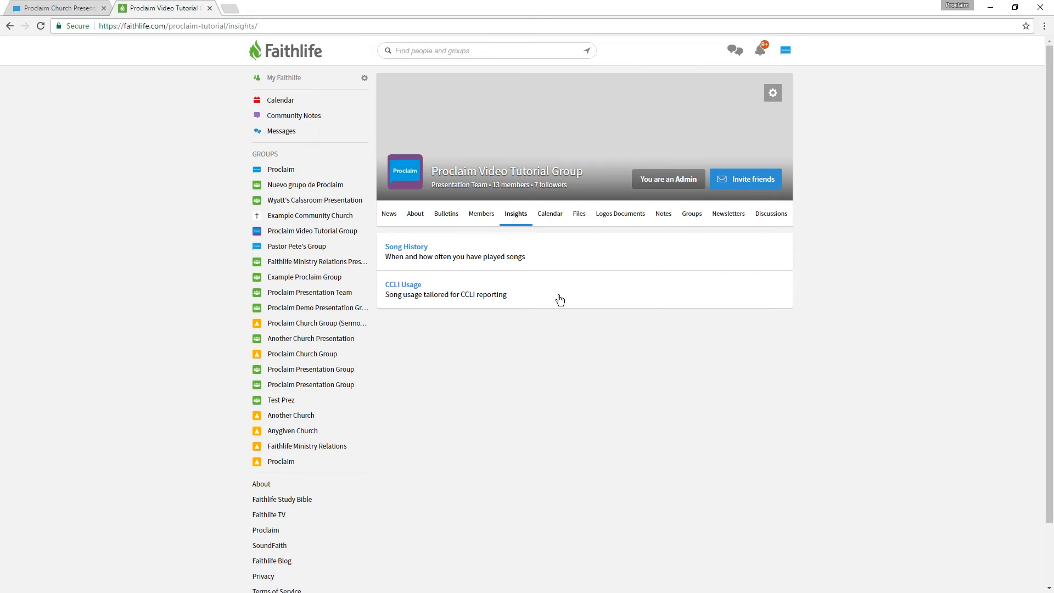
mouse_move(662, 362)
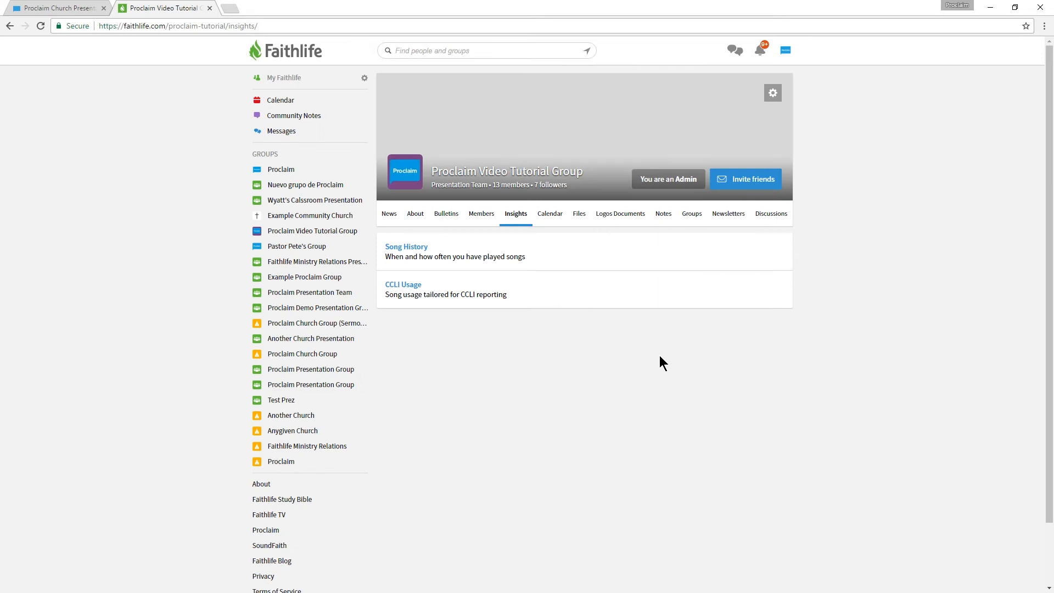
mouse_move(406, 289)
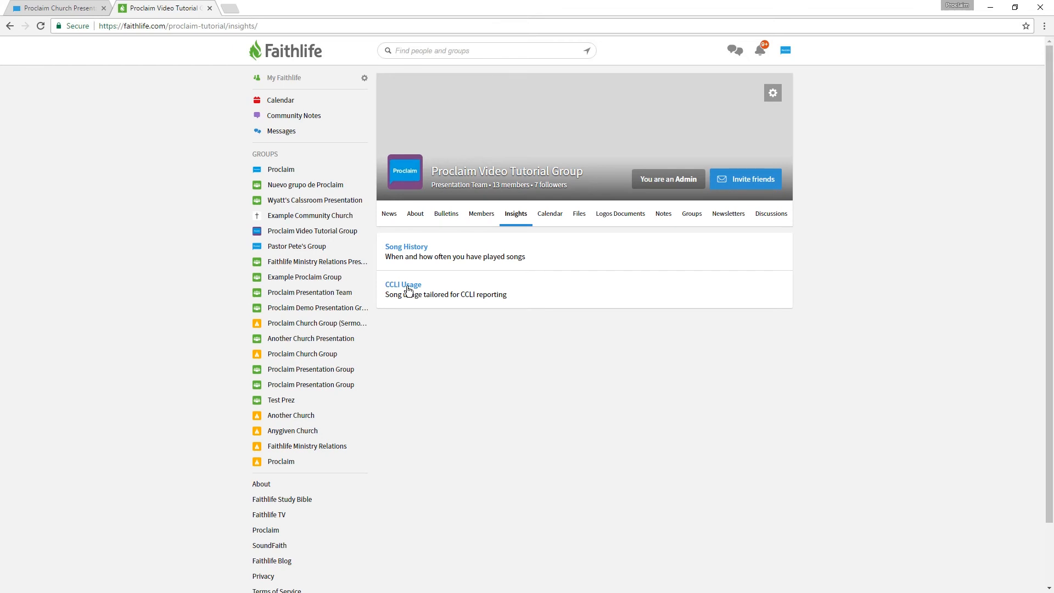
click(402, 284)
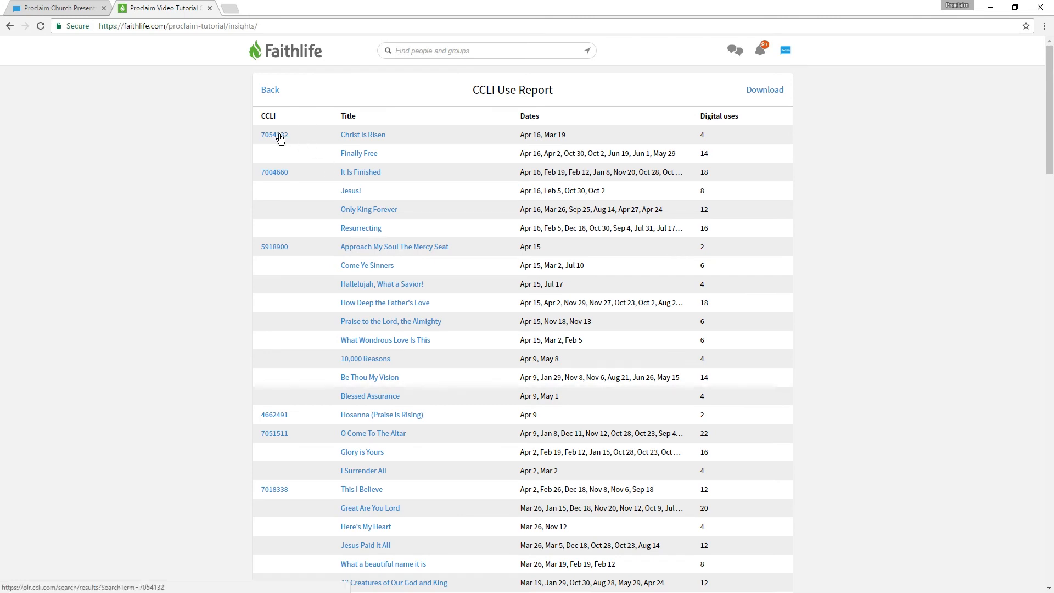
mouse_move(462, 154)
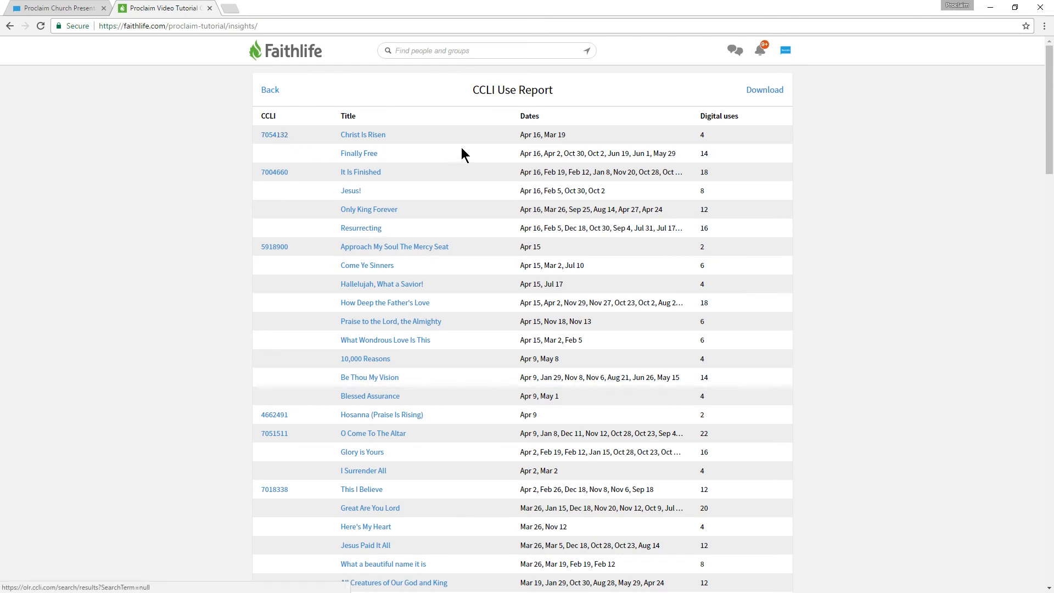
mouse_move(672, 167)
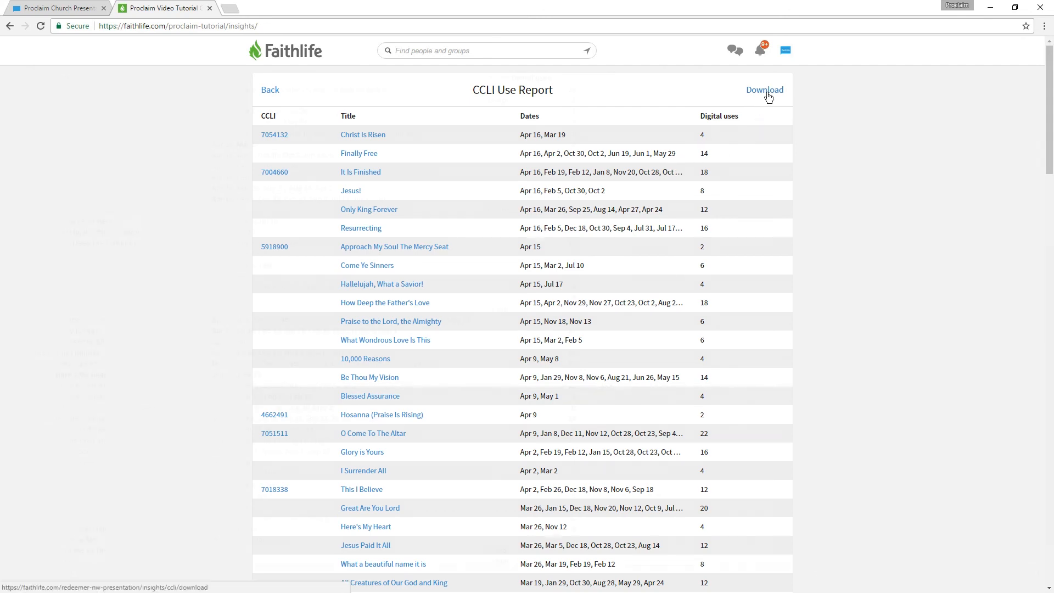
Download the CCLI report as ccli.csv in Excel and scroll through the full song list.
click(764, 90)
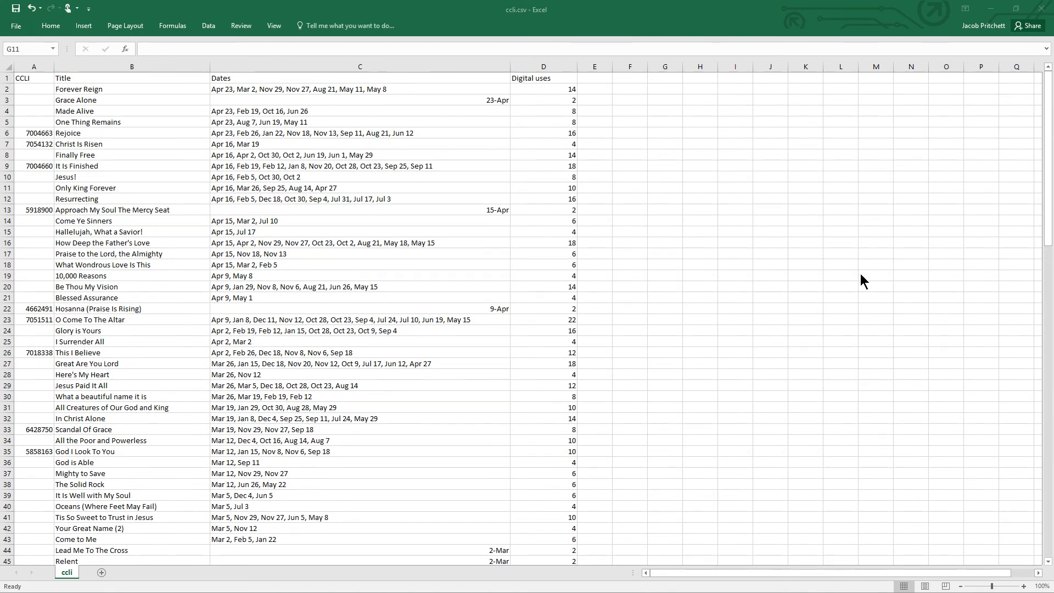
click(664, 188)
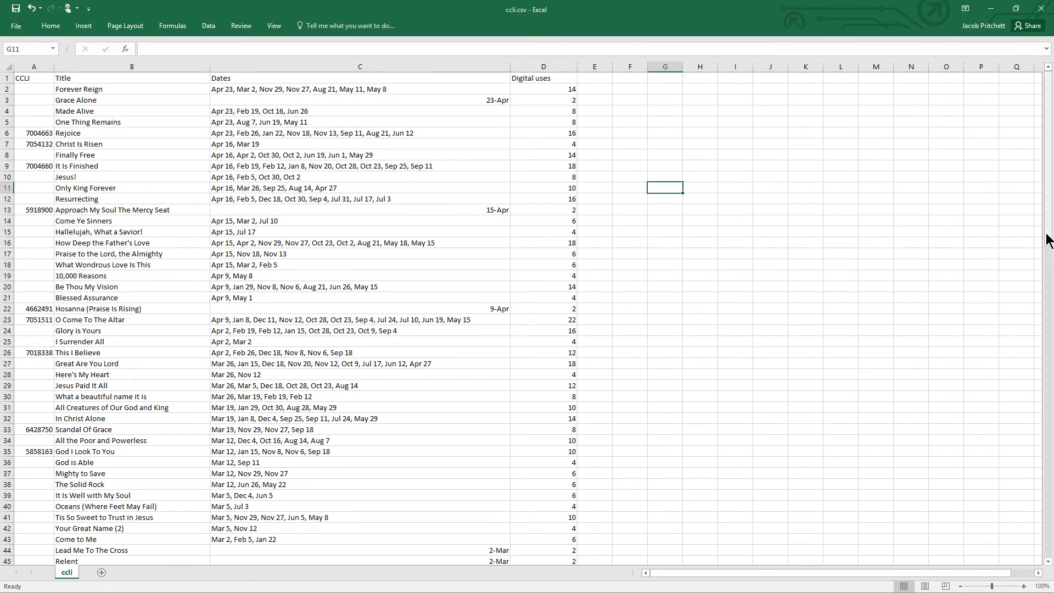
scroll(down, 3)
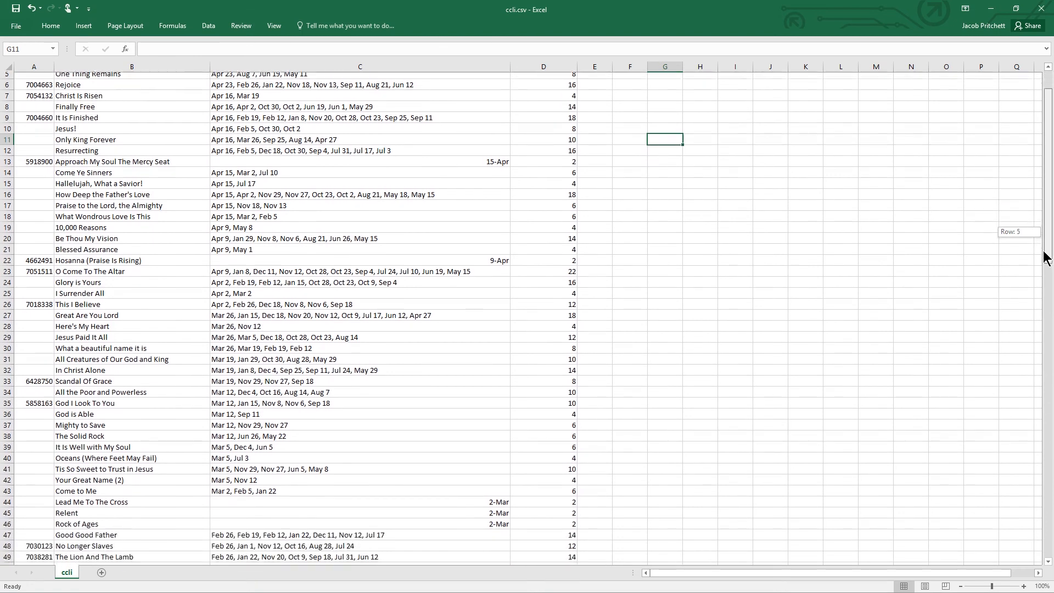
scroll(down, 3)
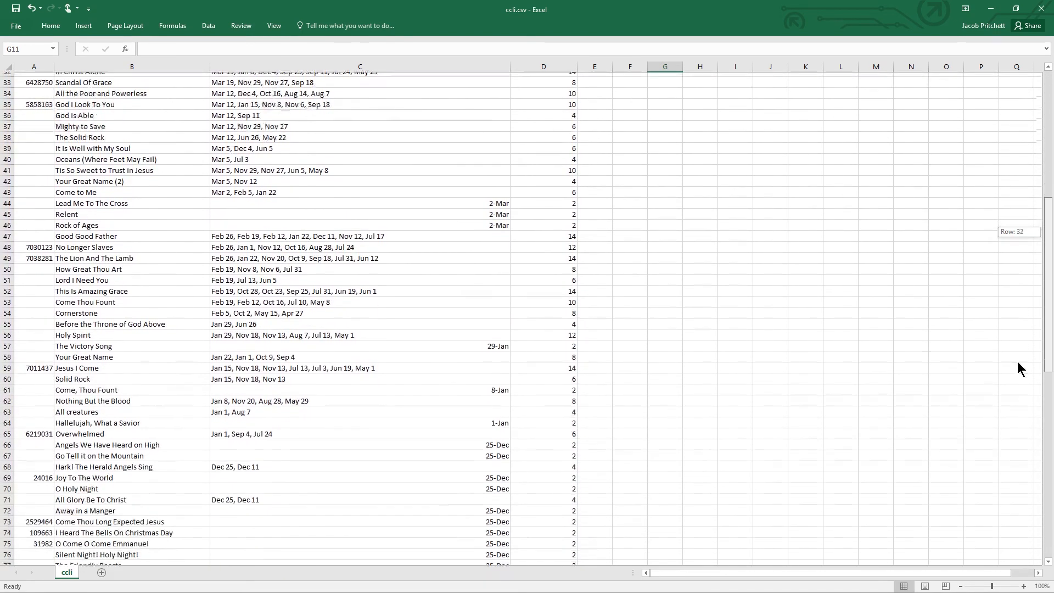
scroll(down, 3)
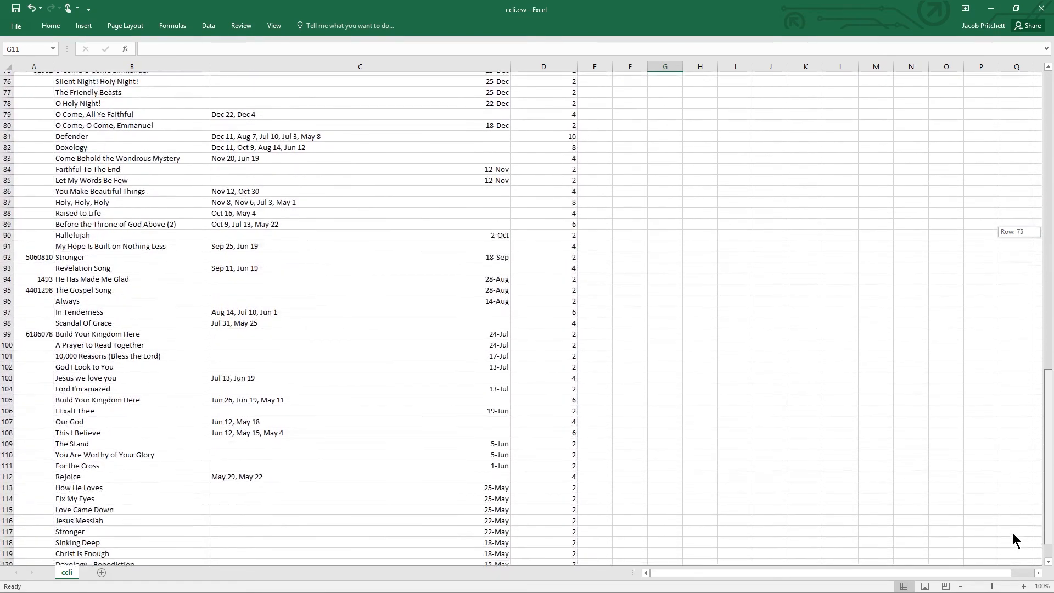